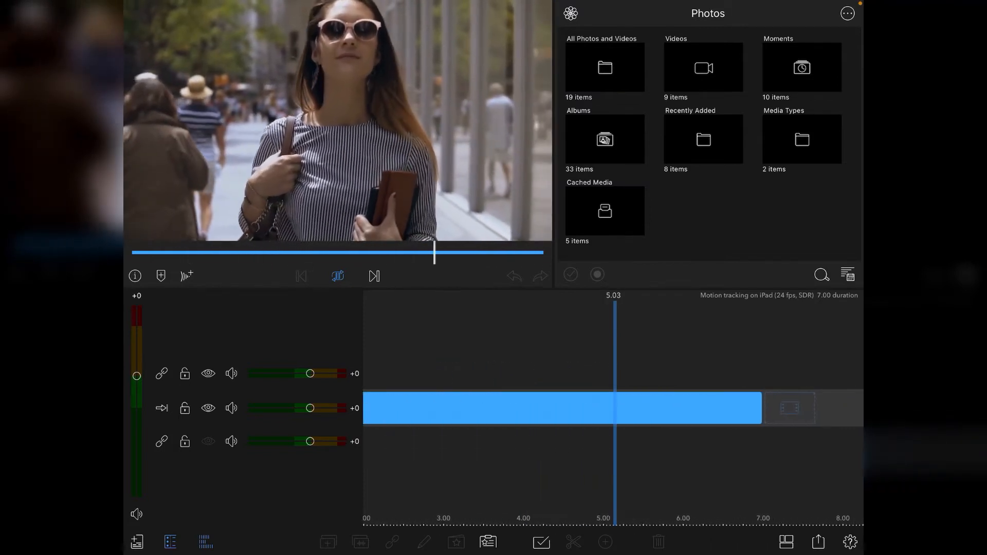
- Play the woman-walking clip from its start in LumaFusion before moving to Node Video
left_click(338, 276)
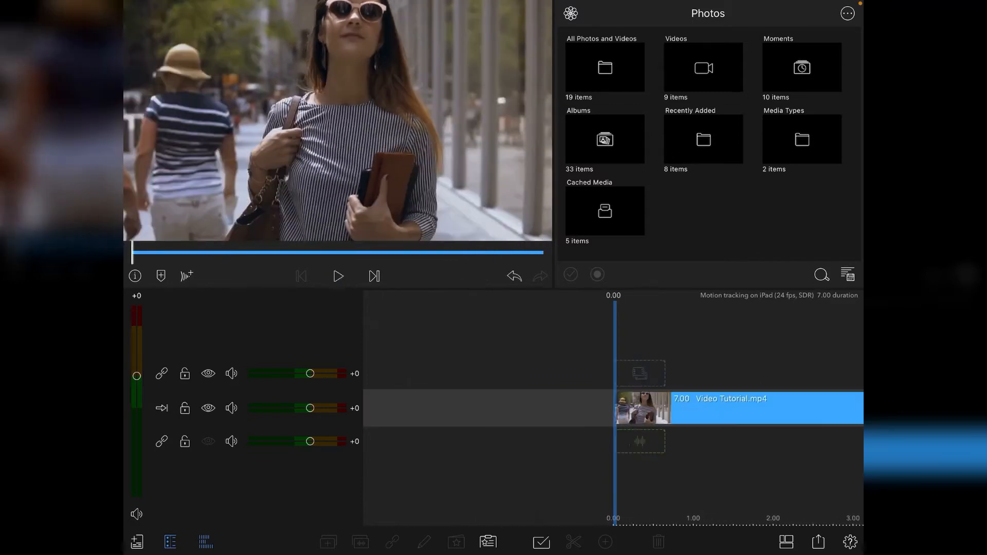
left_click(337, 275)
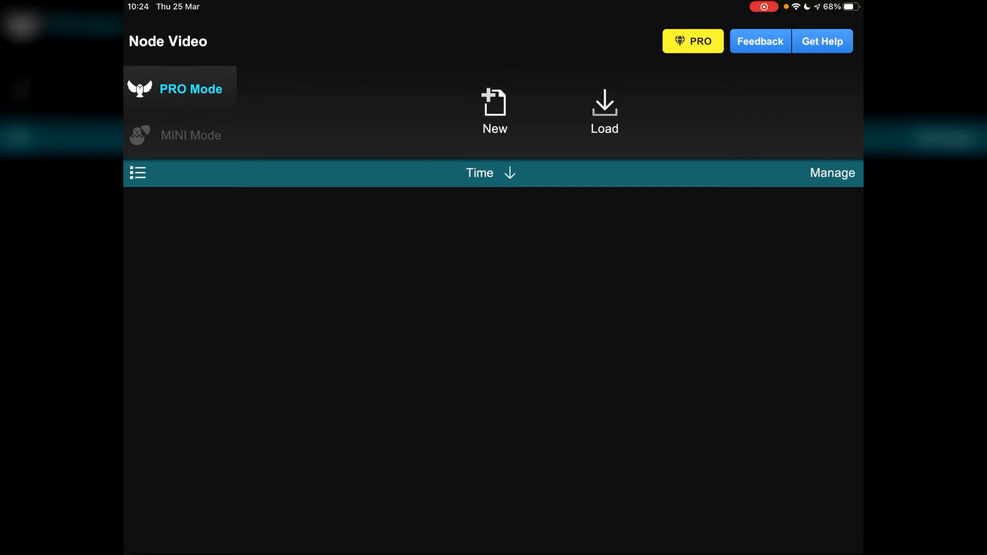
- Create a new Node Video project with the woman-walking clip imported as a video layer
left_click(495, 112)
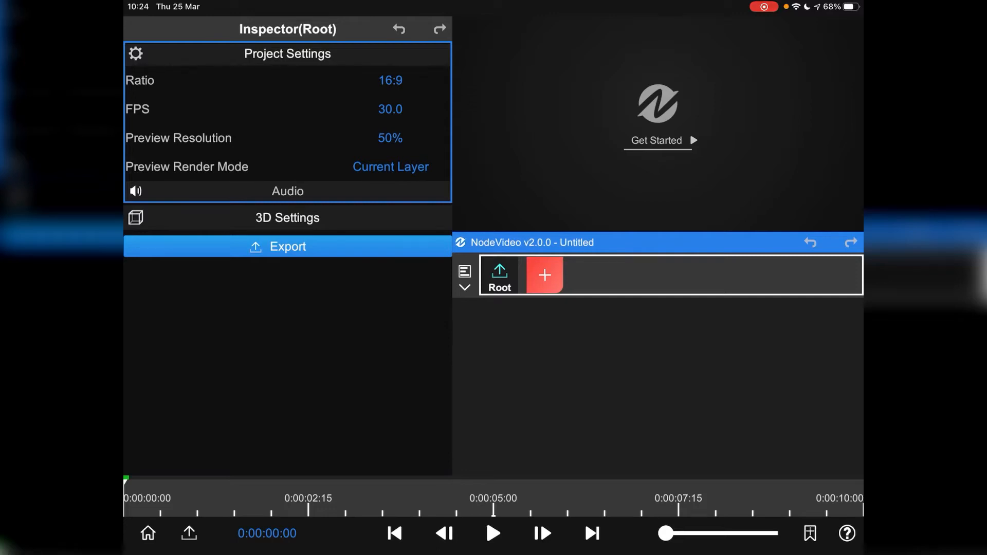
left_click(543, 275)
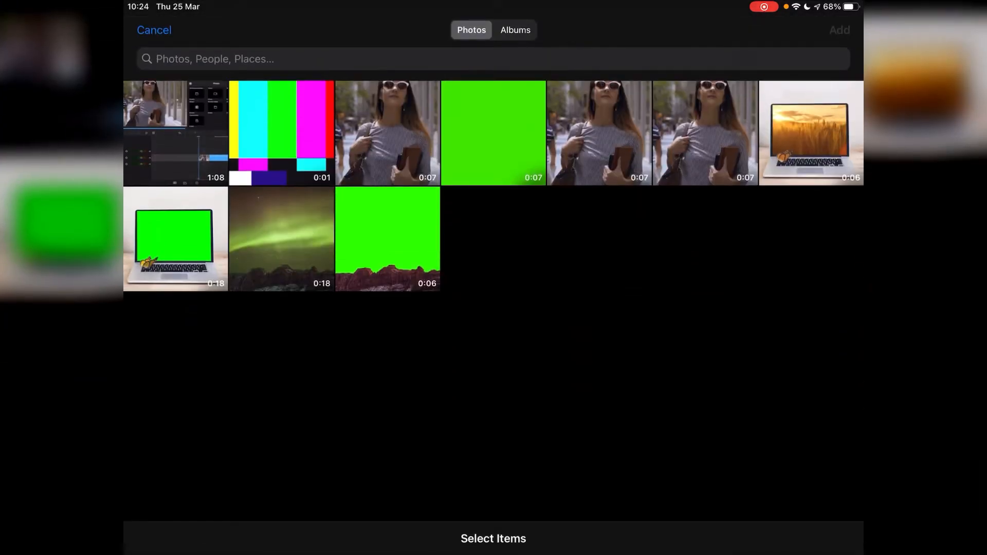
left_click(706, 133)
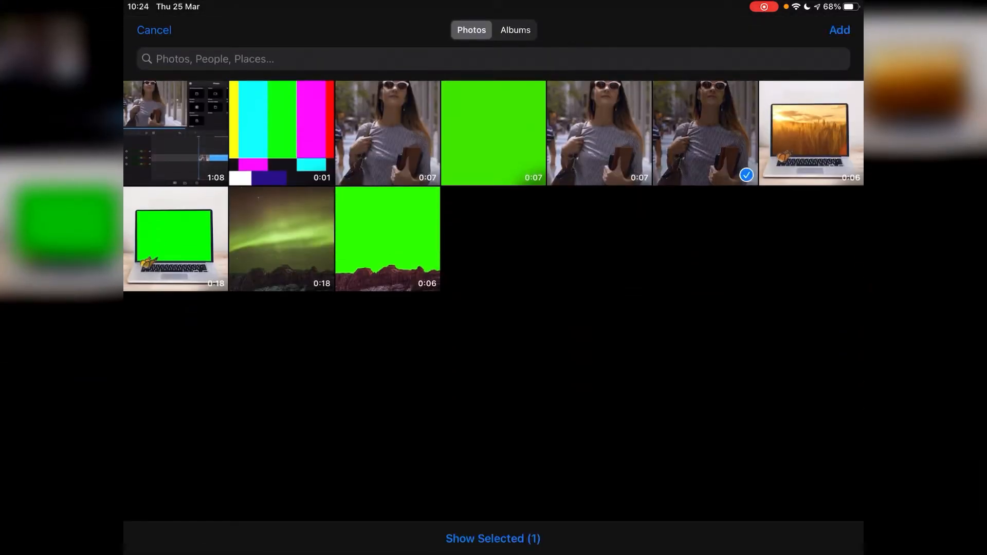
left_click(839, 30)
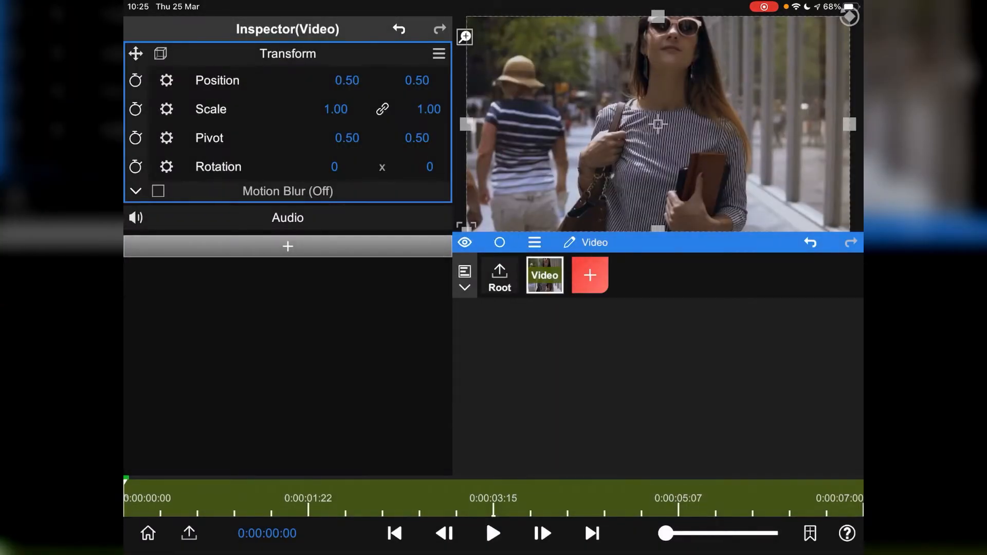
- Preview the imported 7-second clip and return the playhead to its start
left_click(492, 533)
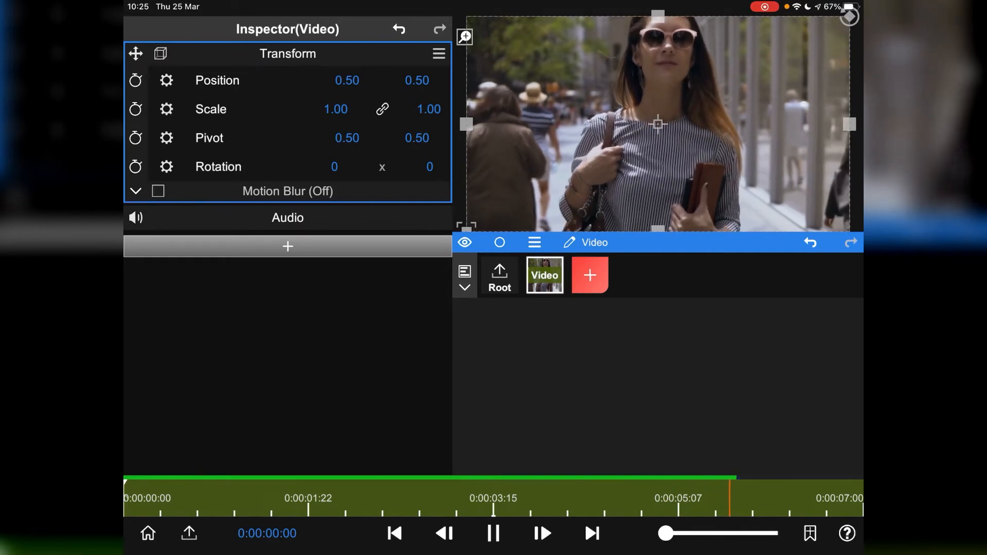
left_click(493, 534)
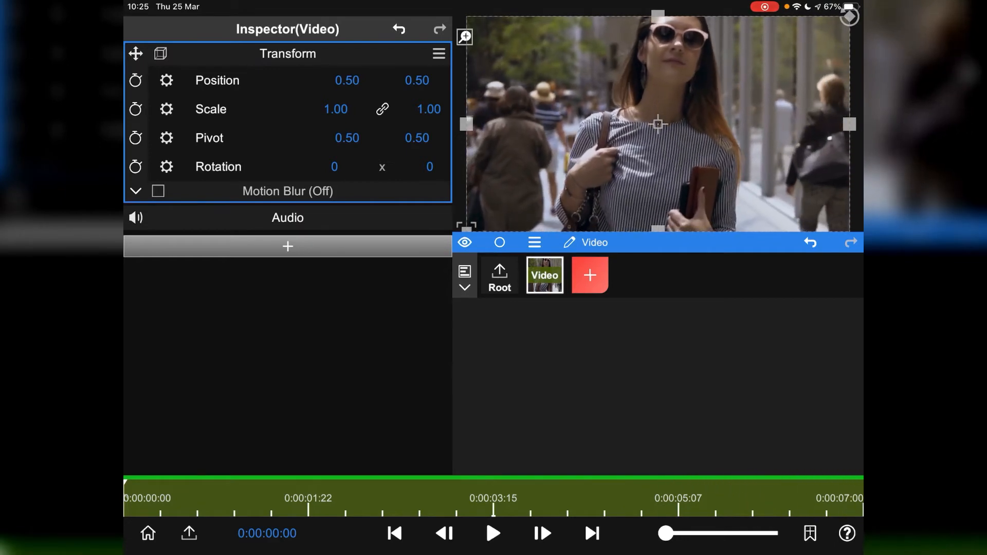
left_click(493, 534)
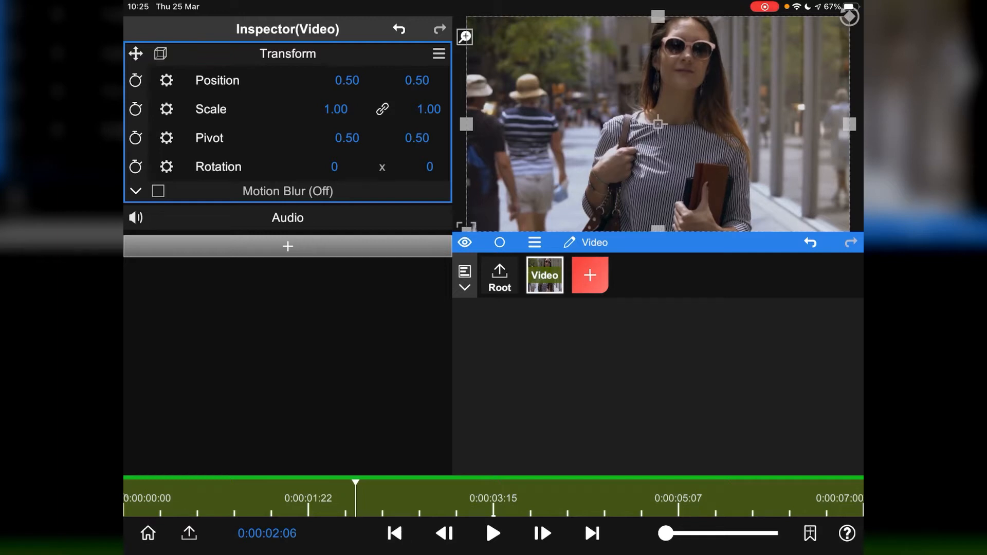
left_click(394, 534)
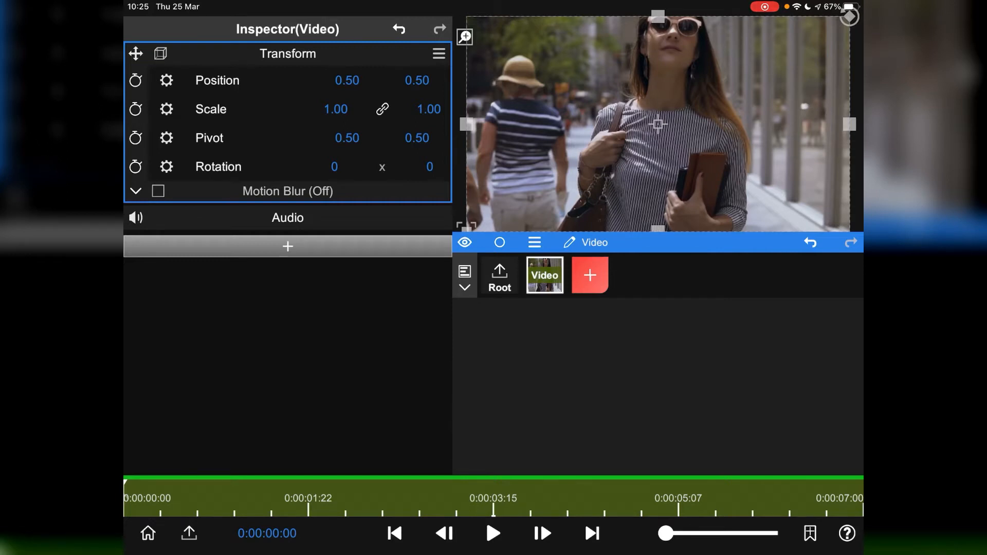
- Rename the walking-clip layer to 'Woman Walking'
left_click(534, 243)
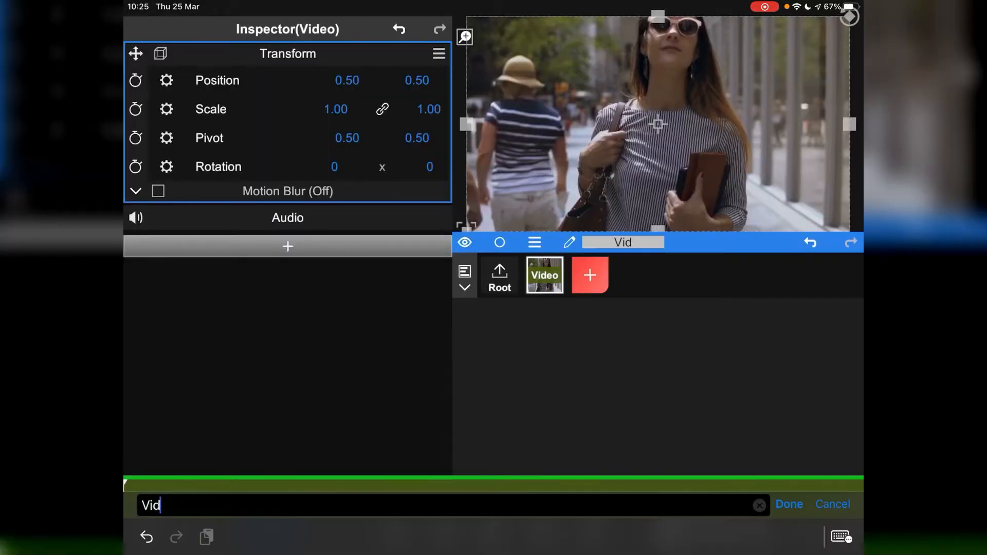
type("Woman Walking Towards")
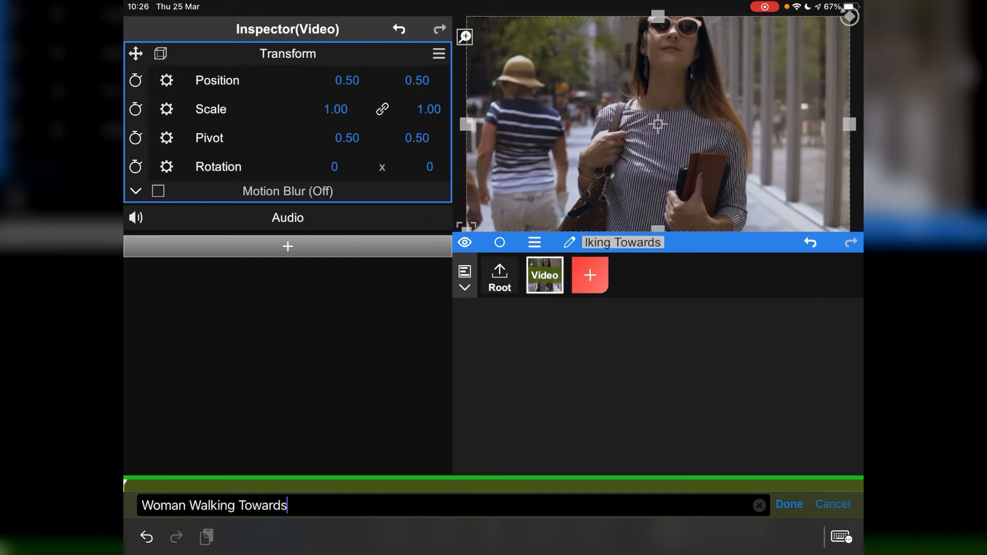
left_click(789, 504)
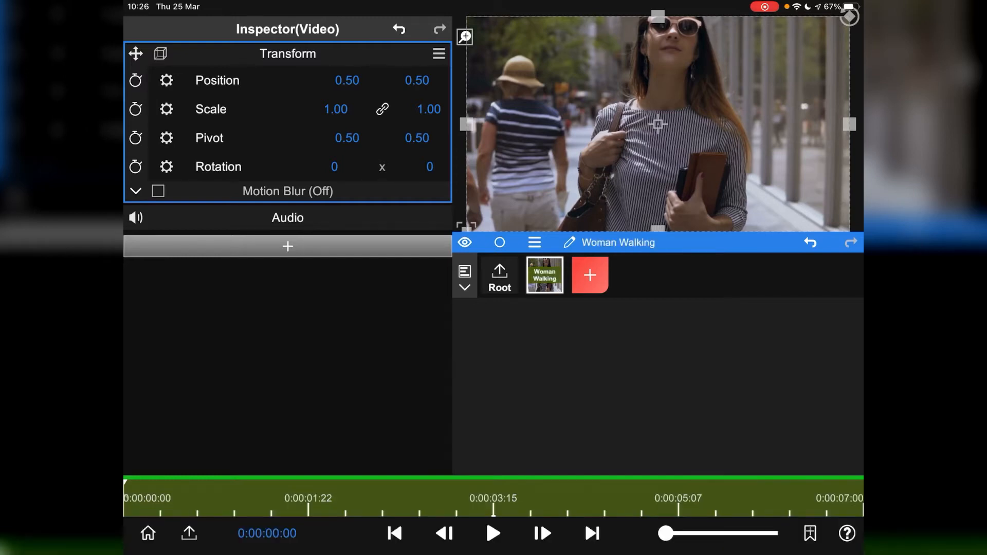
- Add the green-screen MOTION TRACKING callout clip as a second video layer and preview it
left_click(588, 276)
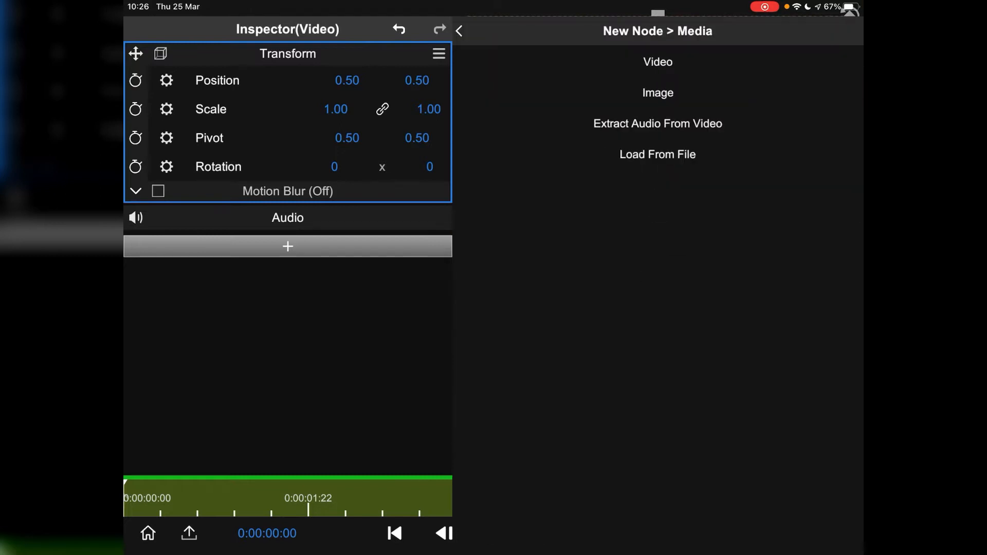
left_click(657, 62)
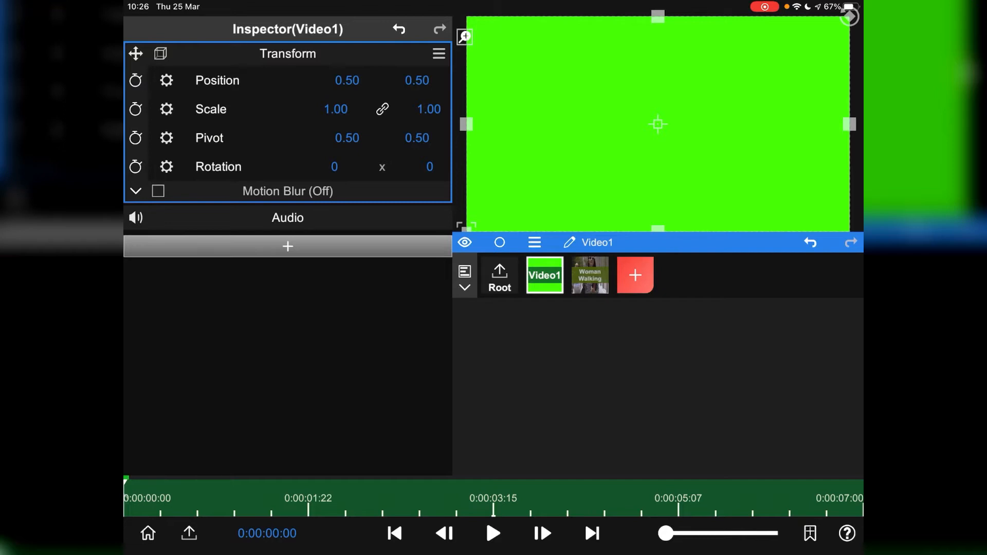
left_click(493, 534)
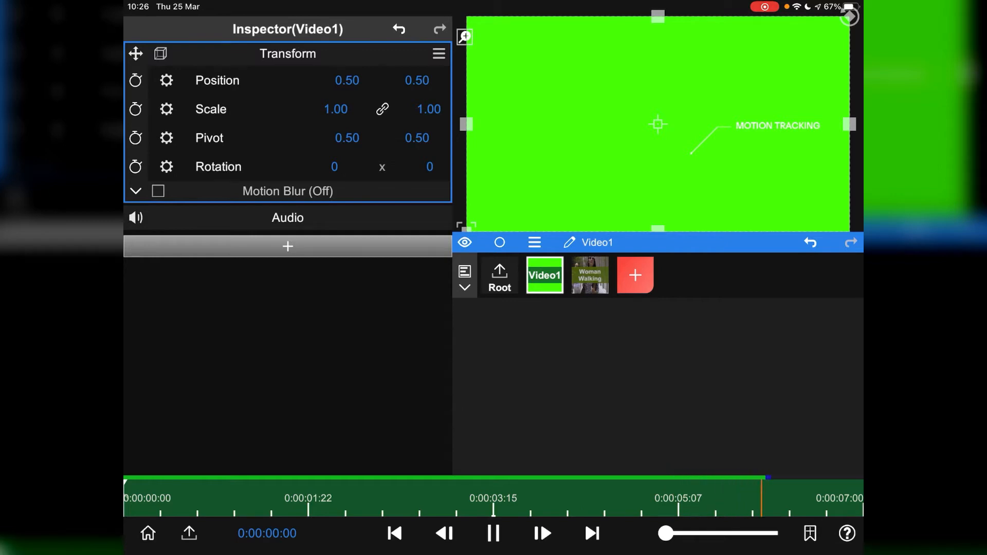
left_click(493, 533)
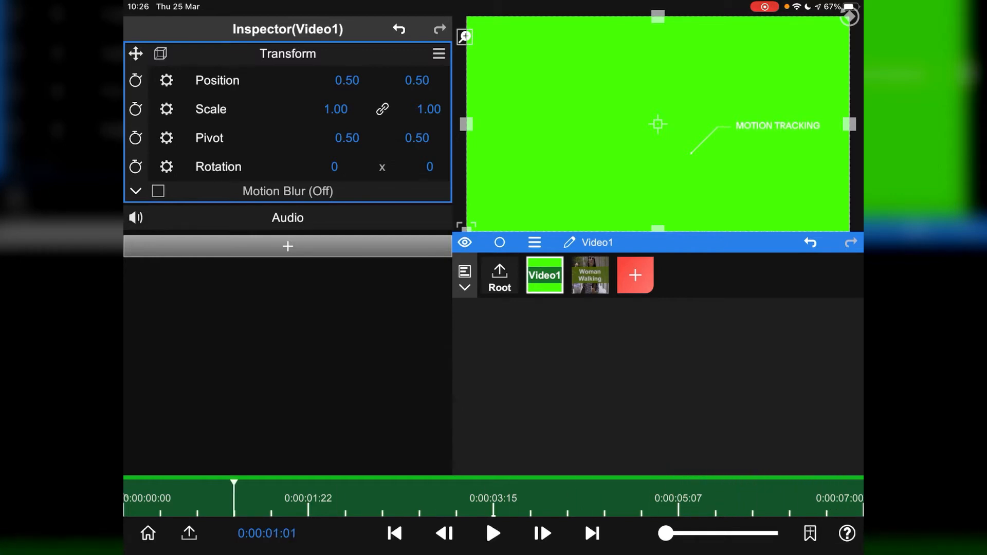
left_click(394, 534)
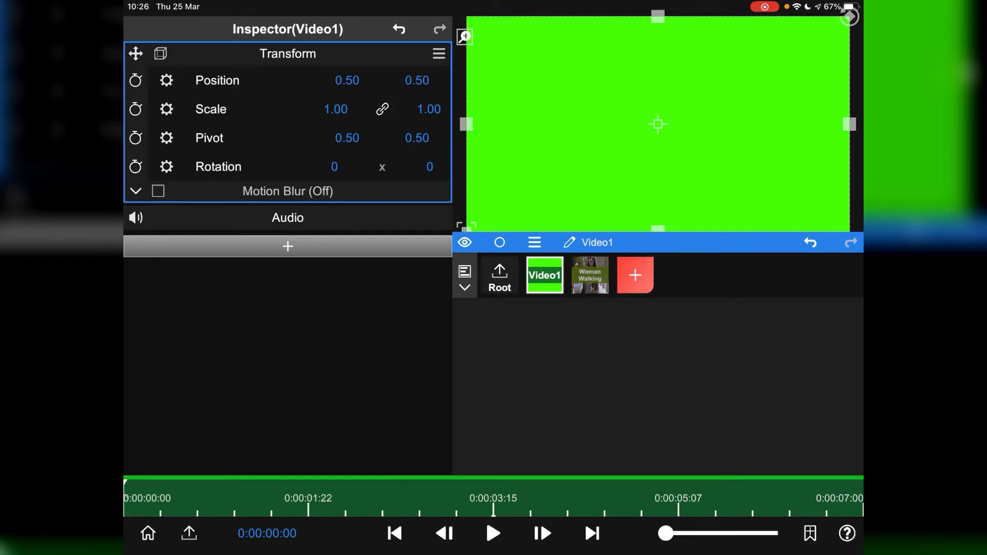
- Apply a Chroma Key mask to the callout layer so MOTION TRACKING overlays the woman, and preview it
left_click(287, 246)
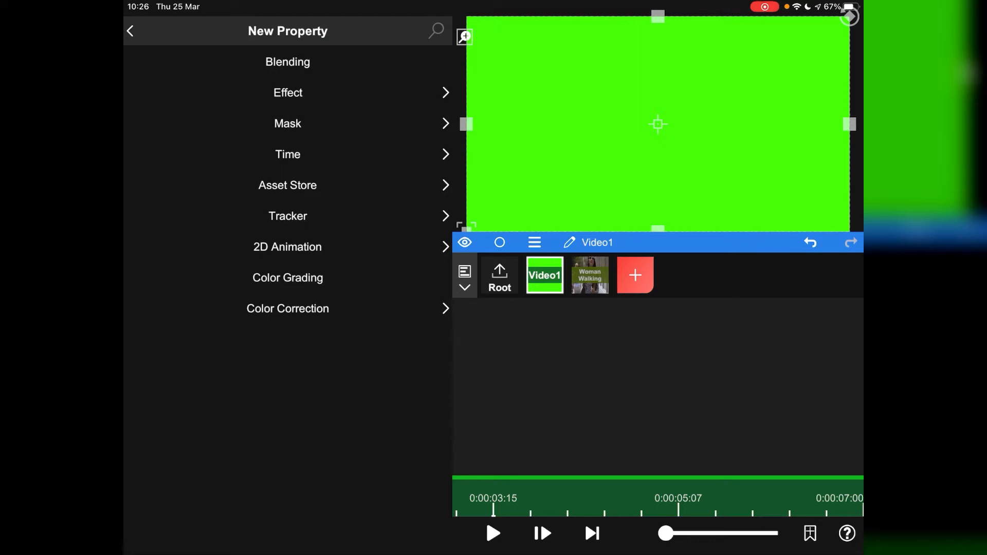
left_click(286, 122)
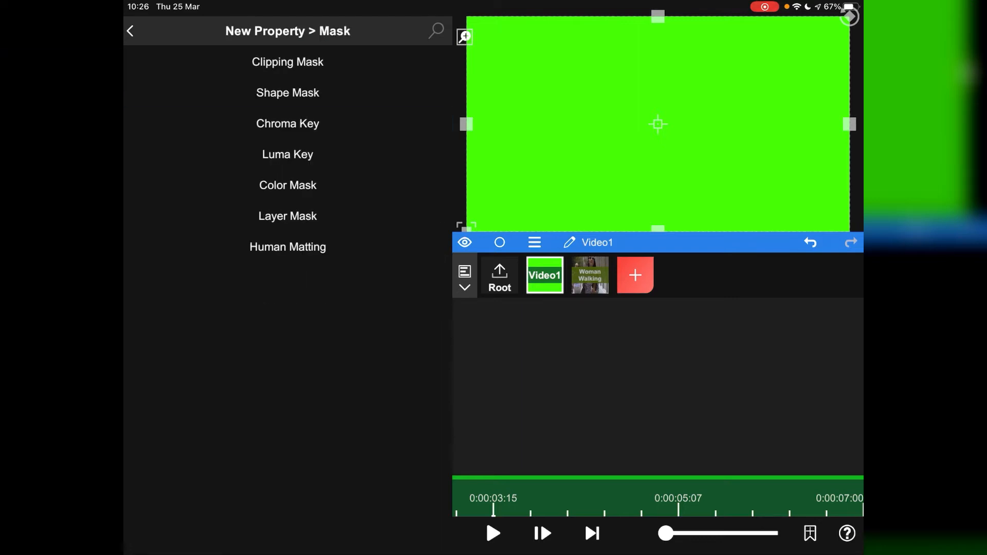
left_click(287, 123)
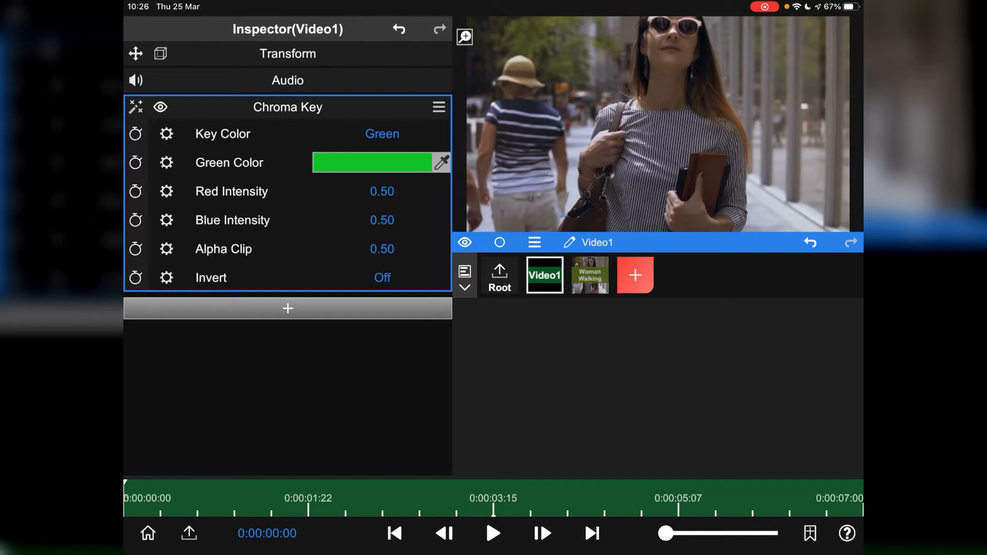
left_click(493, 534)
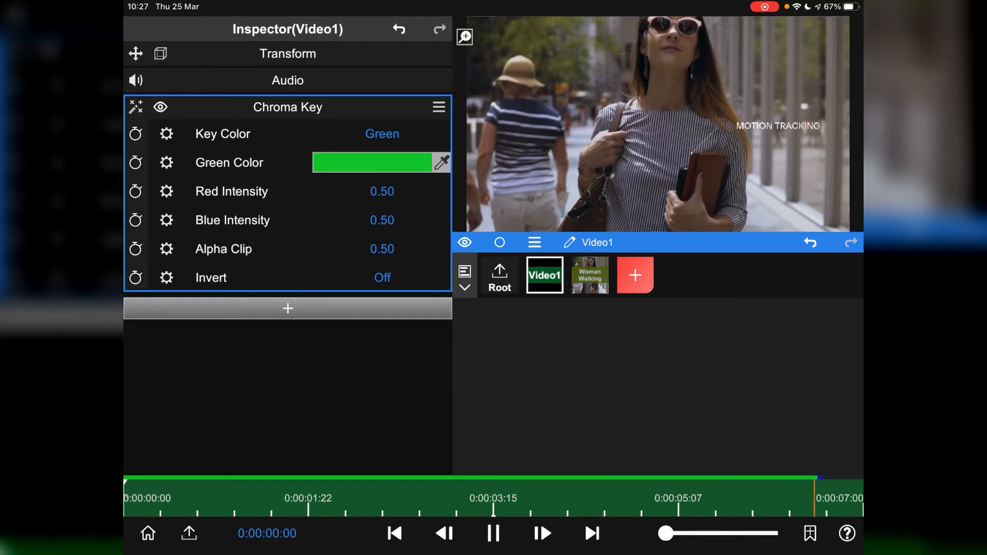
left_click(493, 533)
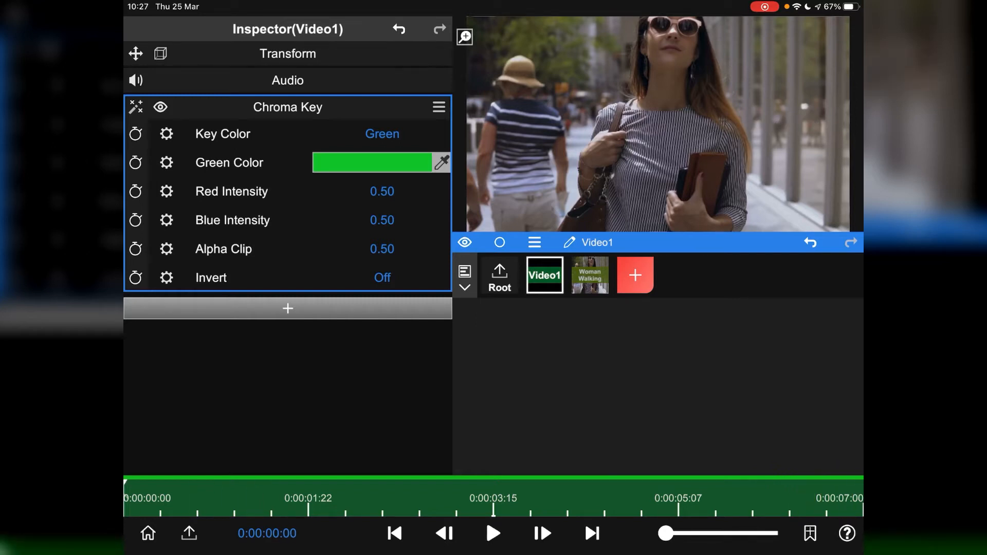
- Move the callout to Position 0.27, 0.70 so its line points at the woman's shoulder
left_click(288, 53)
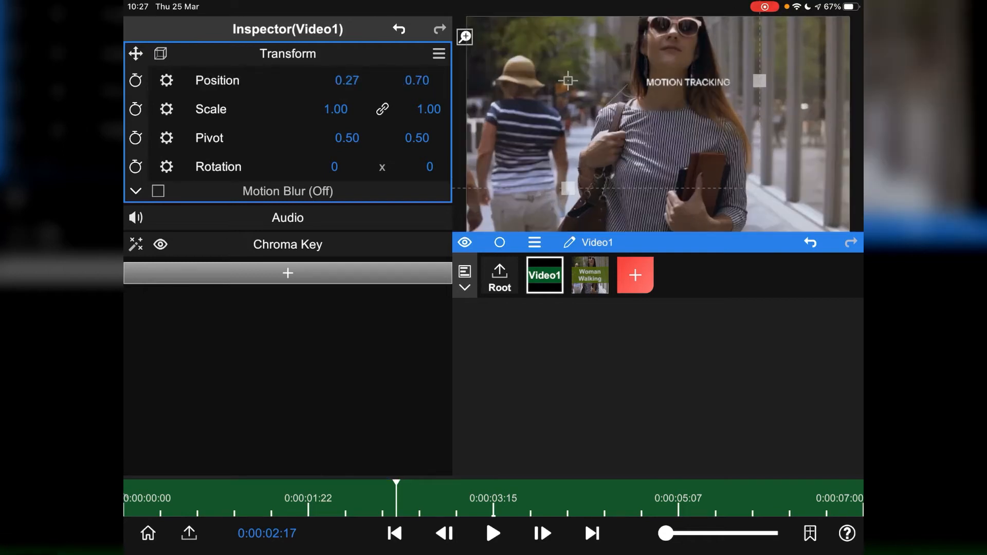
left_click(394, 534)
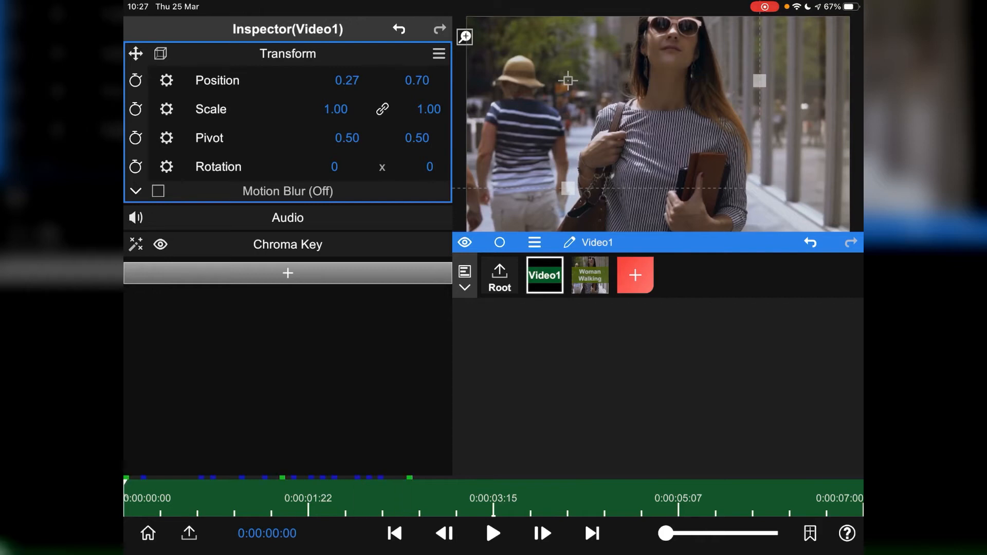
- Add a Motion Tracker property to the Woman Walking layer
left_click(589, 276)
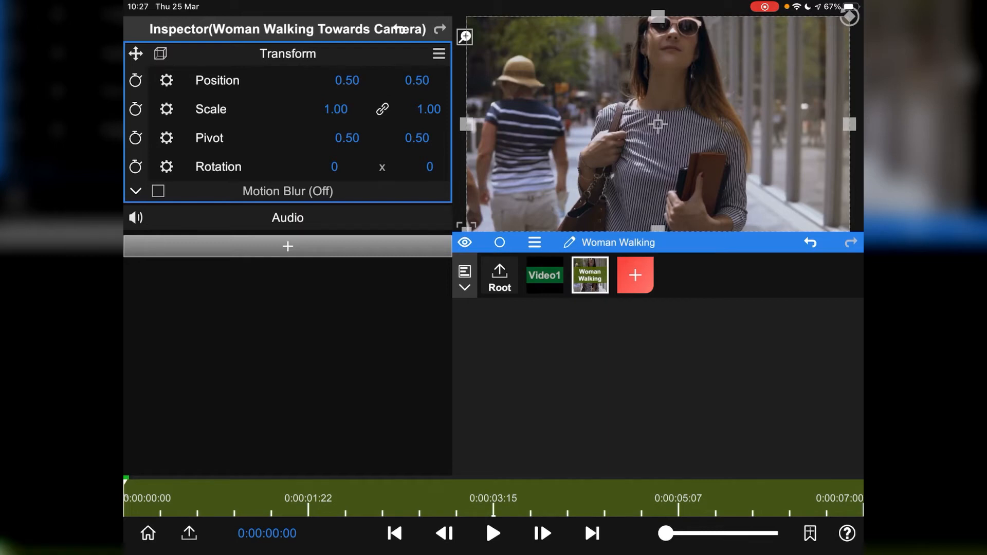
left_click(287, 246)
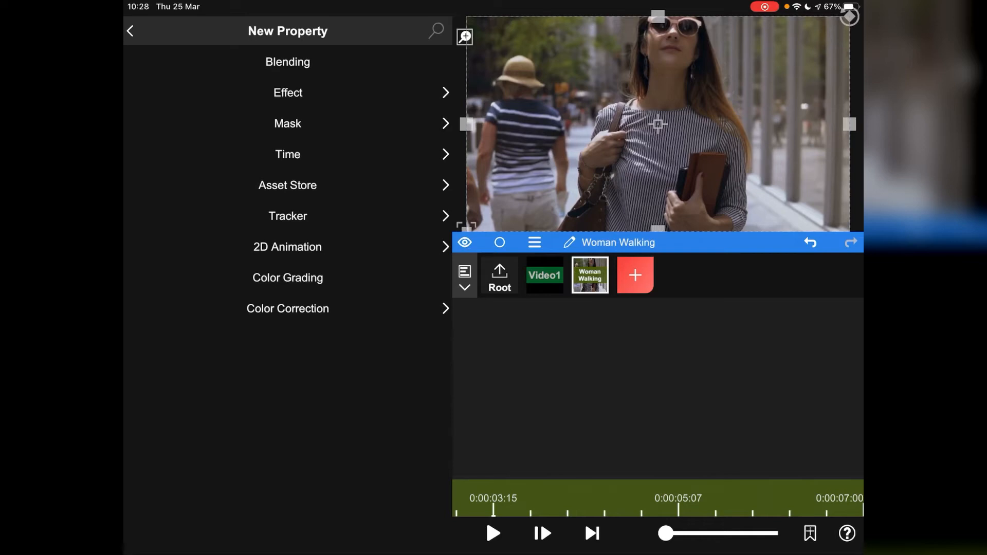
left_click(287, 216)
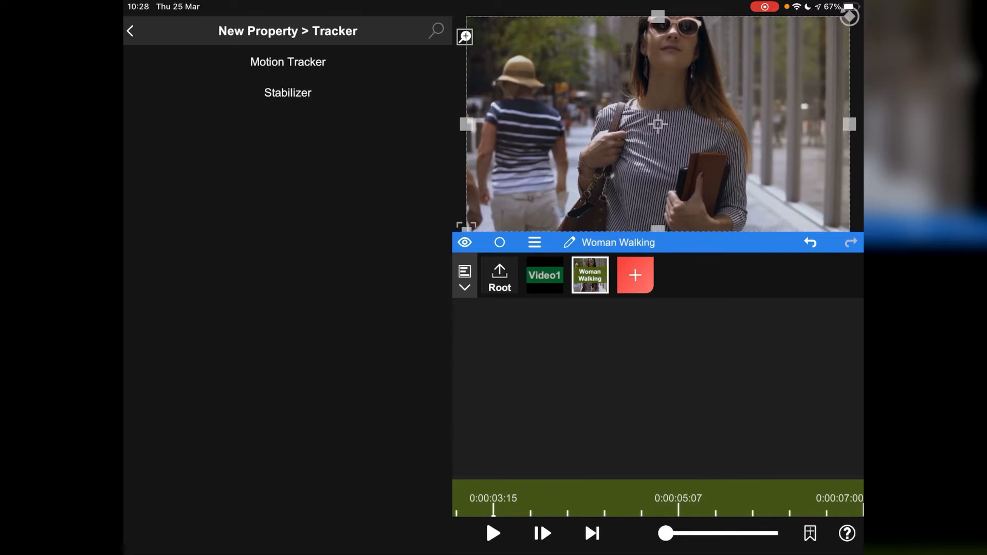
left_click(288, 61)
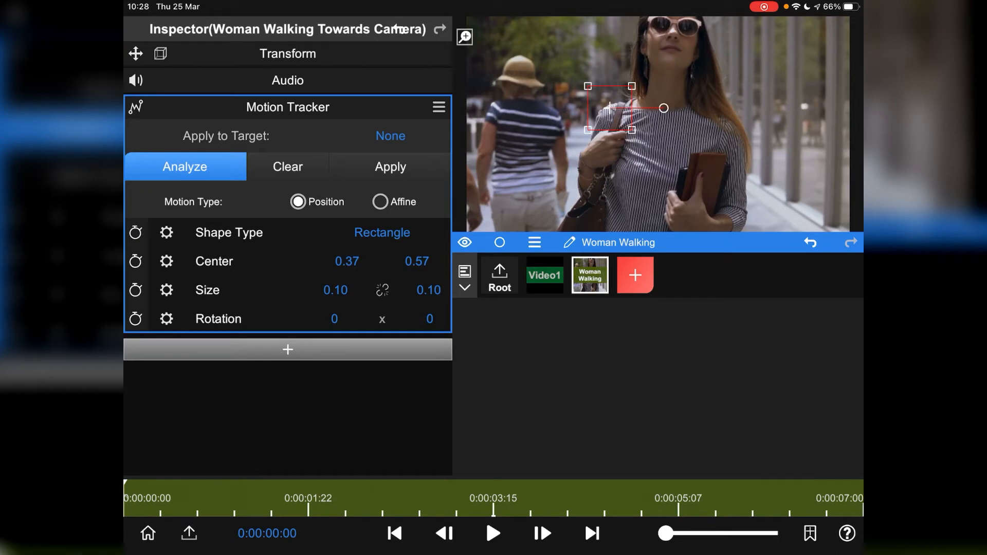
- Analyze the shoulder rectangle's motion through the whole clip
left_click(184, 167)
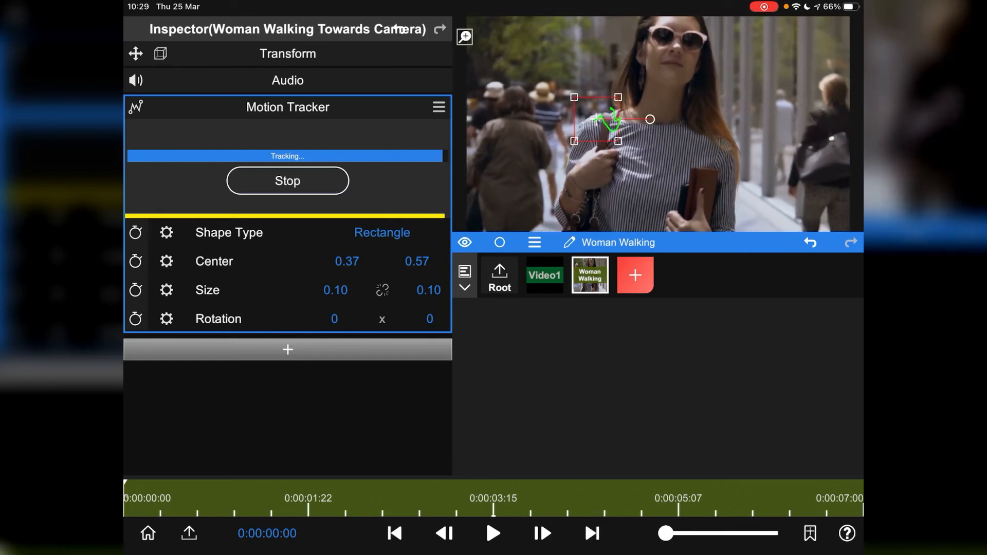
left_click(287, 181)
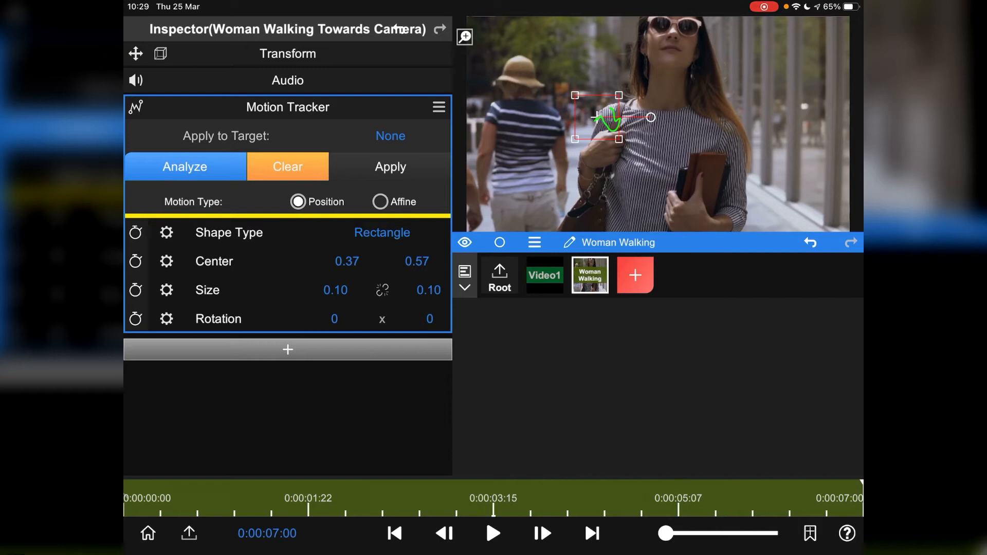
- Play the root composition showing the callout following the woman's shoulder
left_click(389, 136)
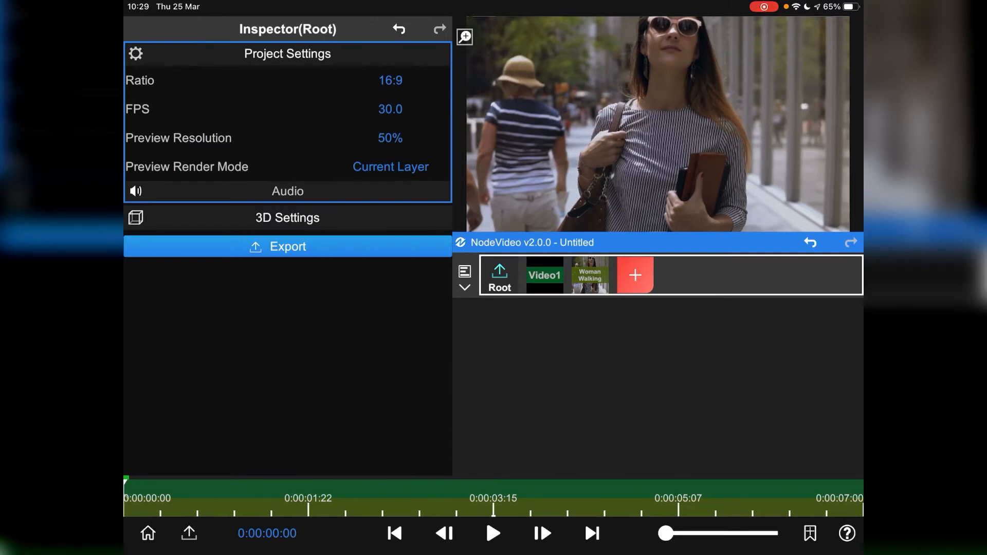
left_click(492, 534)
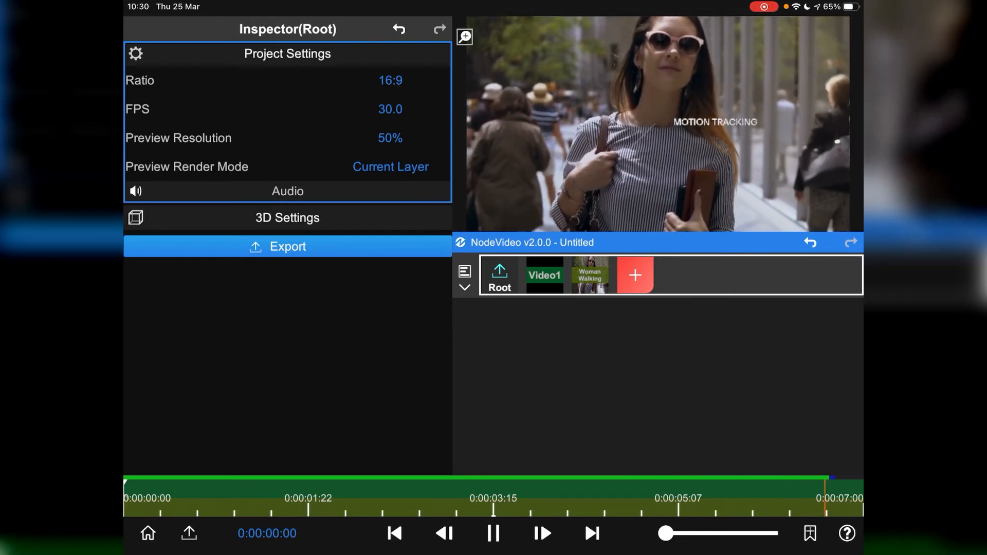
left_click(493, 533)
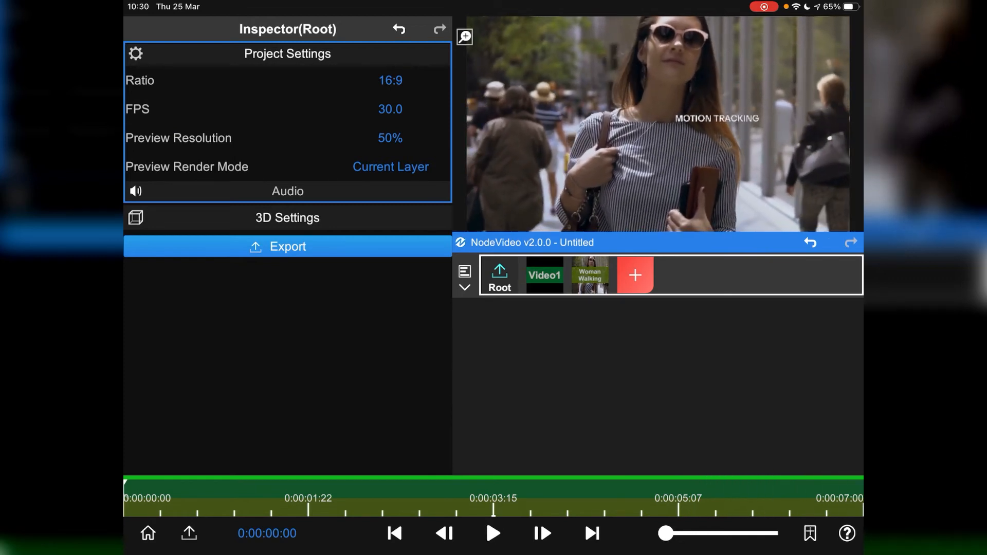
- Move the Video1 callout to Position 0.25, 0.67 and replay the root composite
left_click(544, 275)
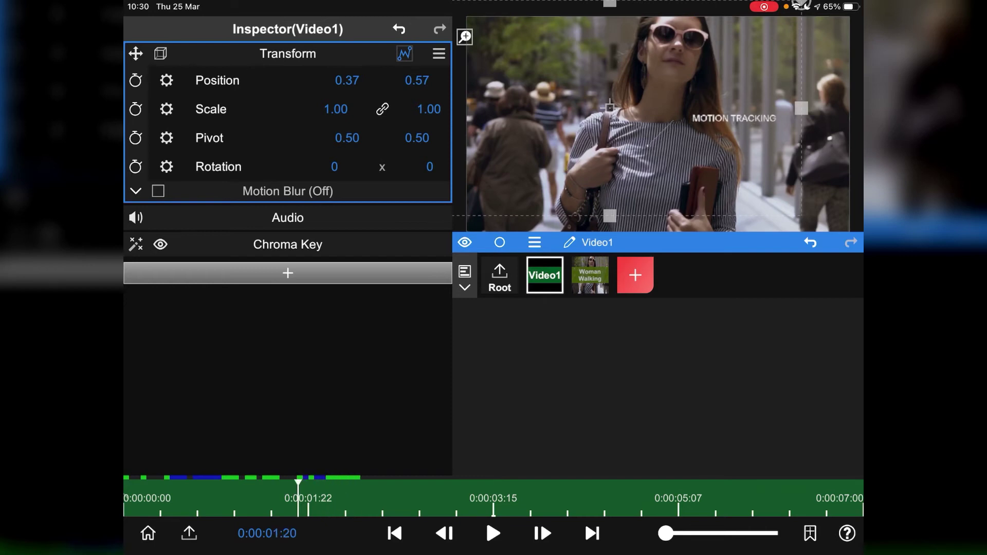
left_click(394, 534)
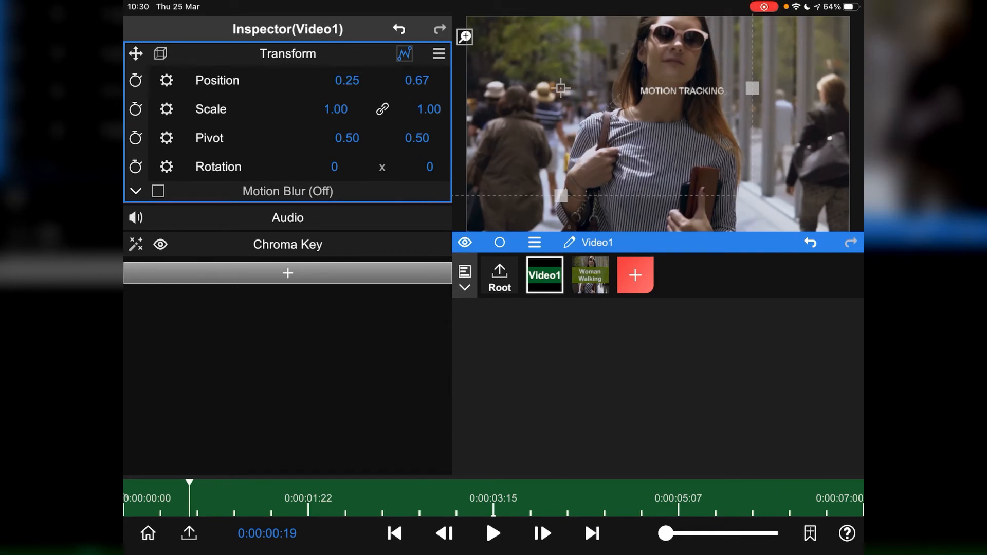
left_click(500, 276)
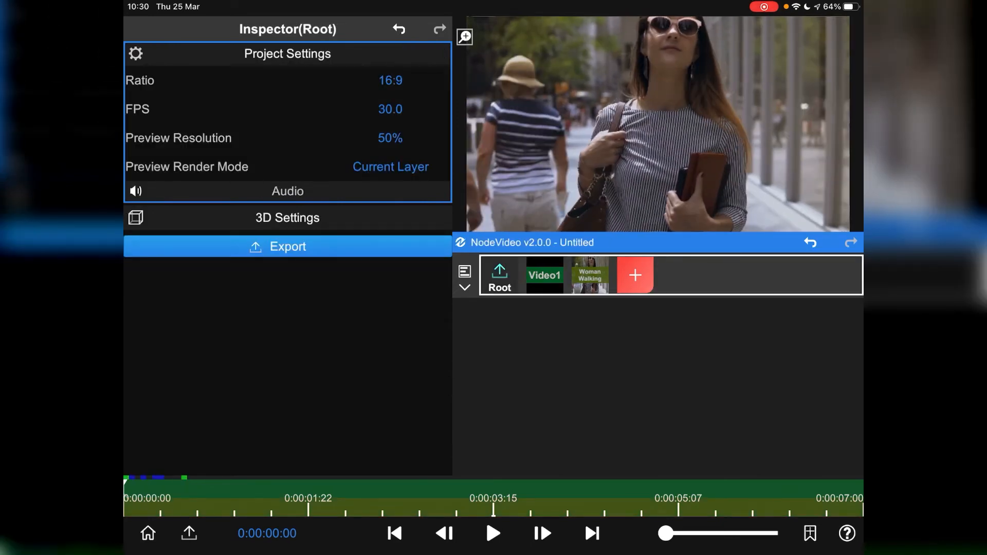
left_click(492, 534)
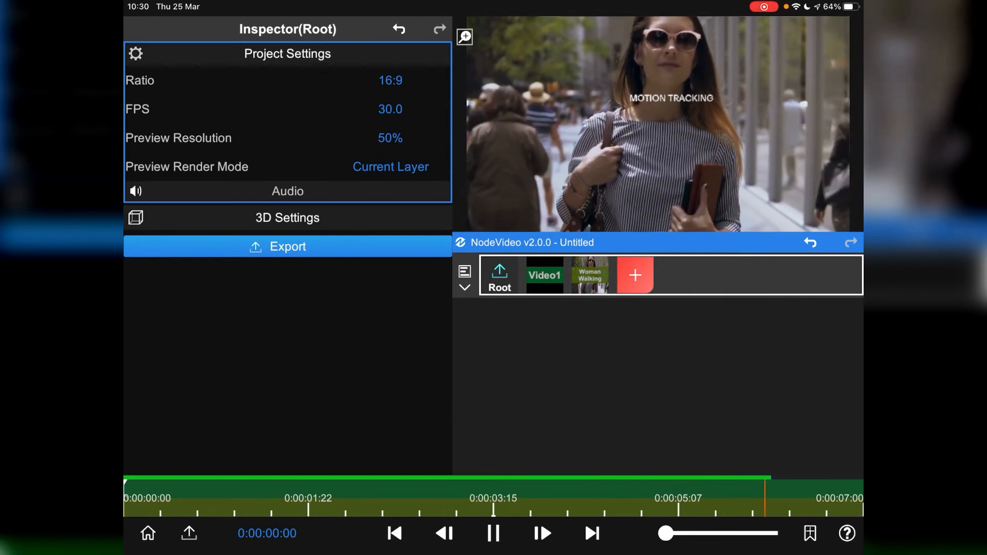
left_click(493, 534)
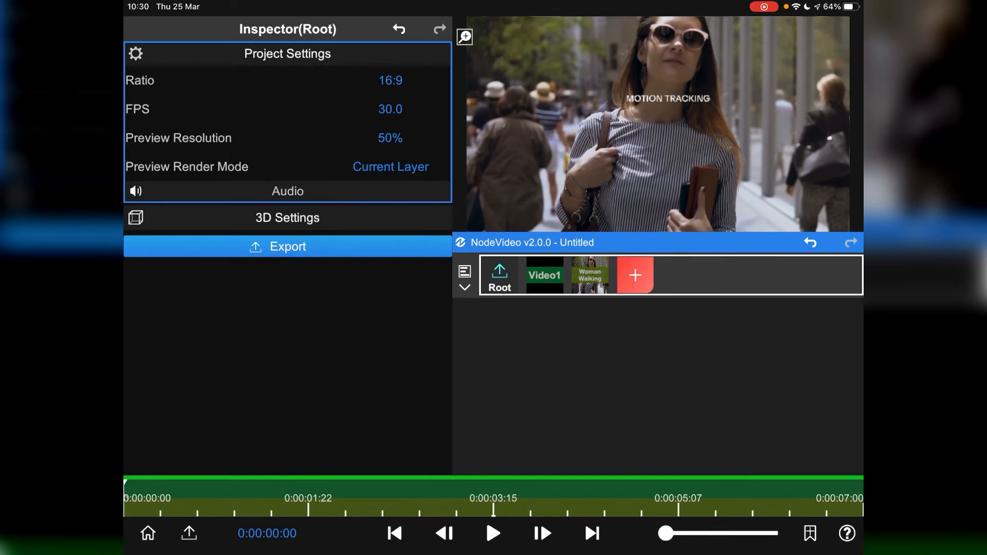
- Enable Motion Blur in Video1's Transform and preview the blurred callout
left_click(543, 276)
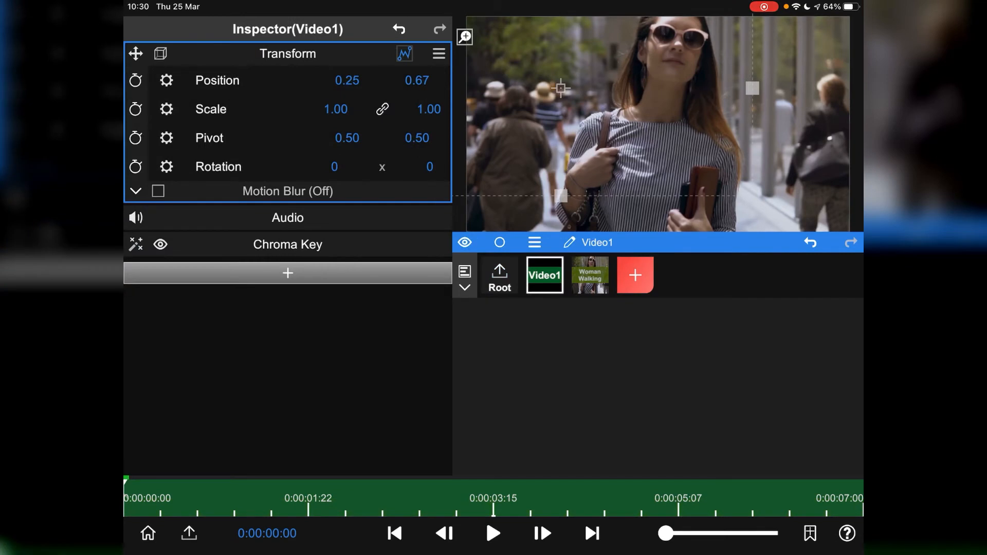
left_click(158, 191)
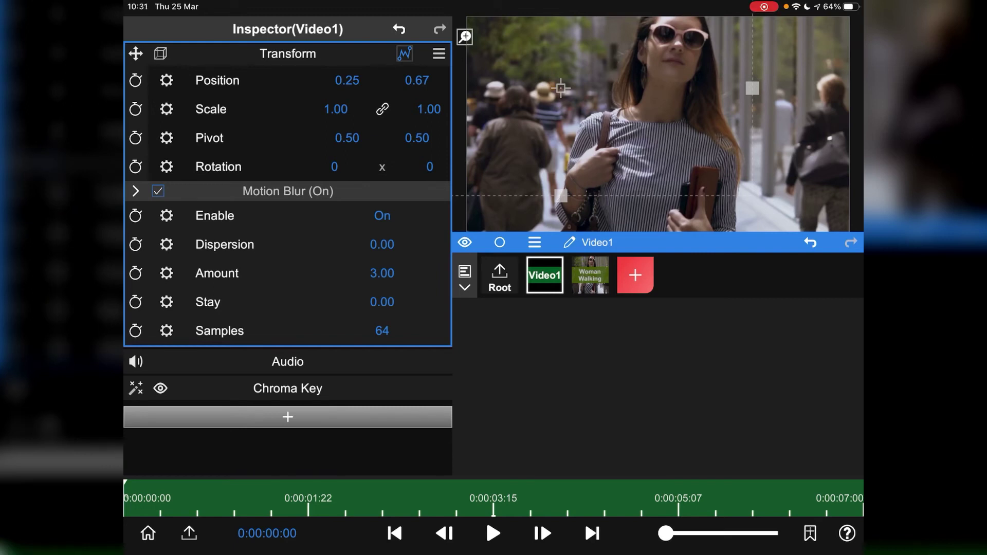
left_click(135, 191)
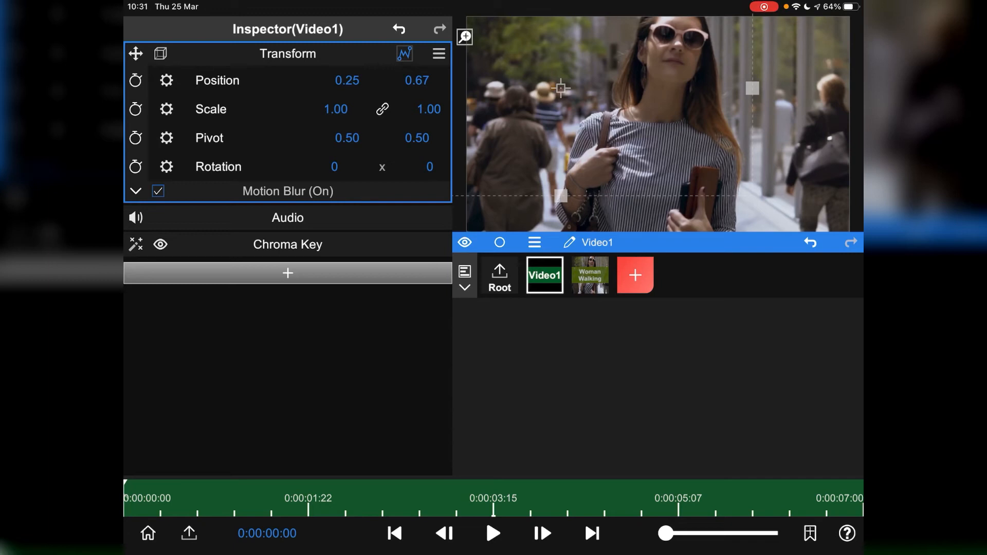
left_click(493, 533)
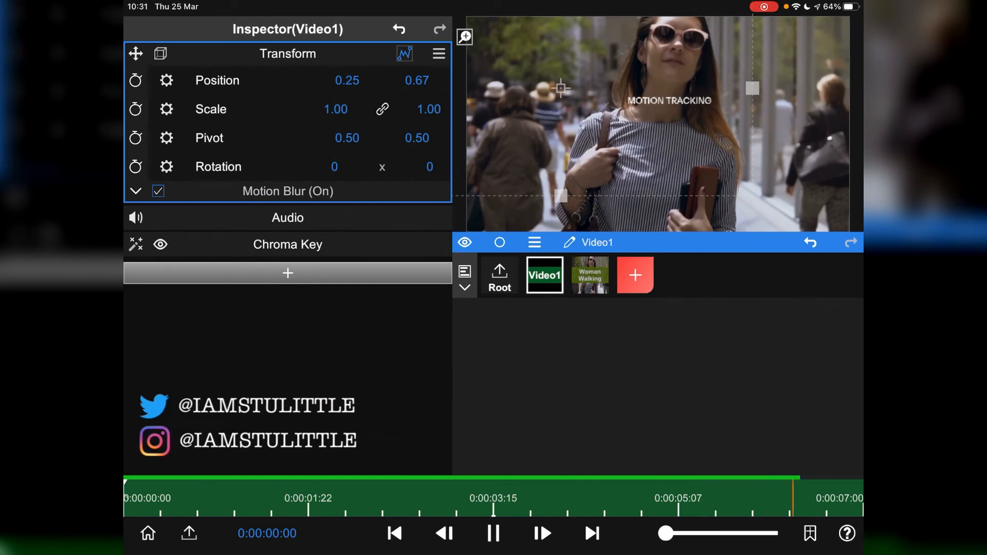
left_click(493, 534)
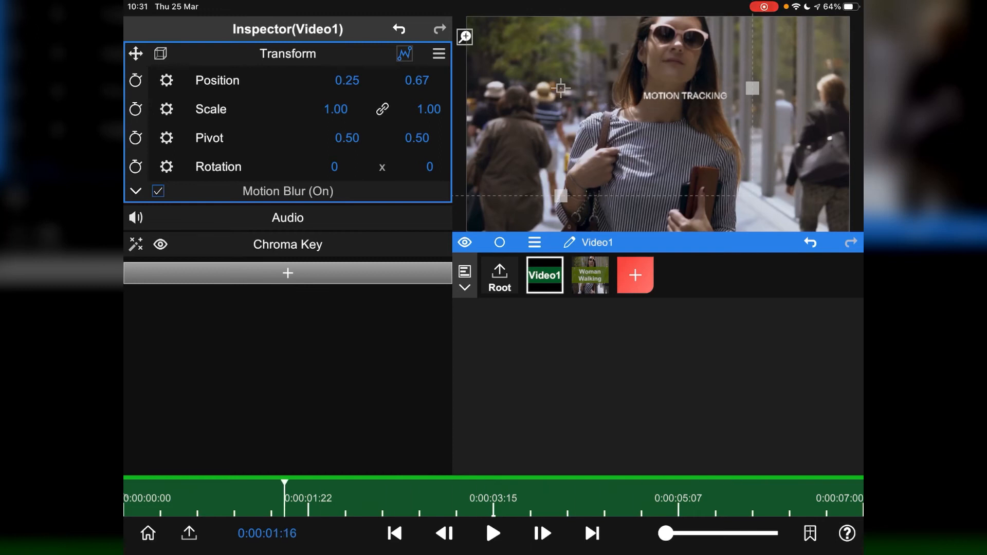
- Play the full root composite with the motion-blurred MOTION TRACKING callout
left_click(499, 276)
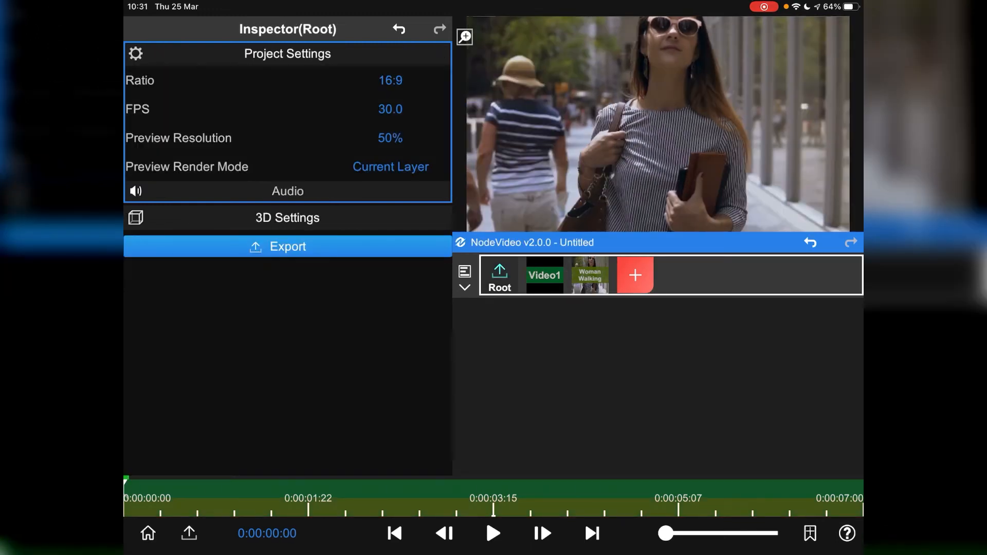
left_click(492, 534)
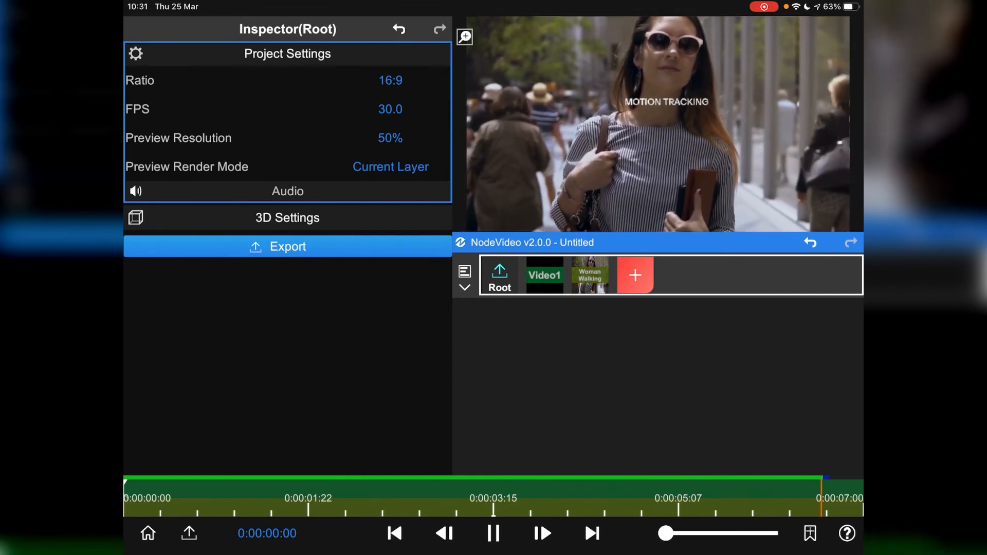
left_click(493, 533)
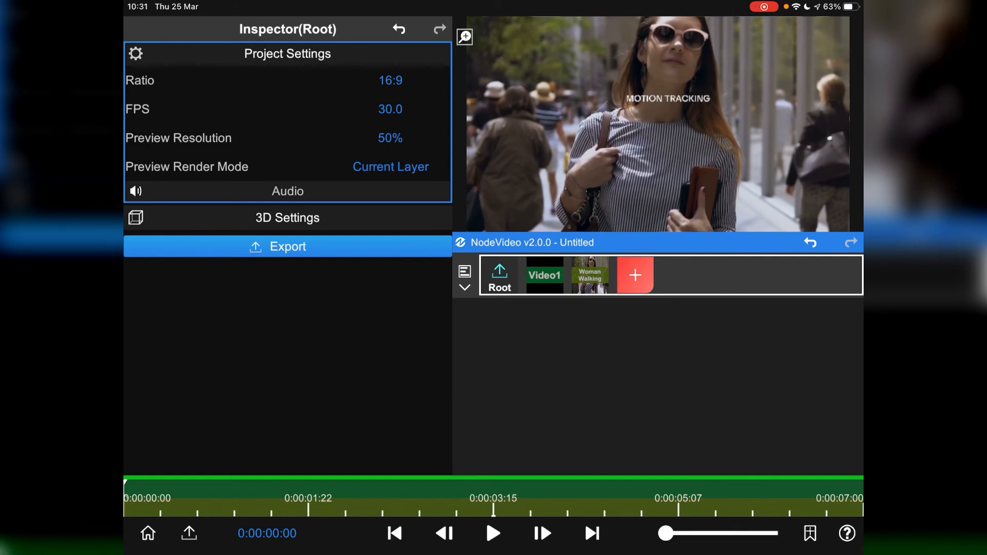
- Export the composite at 1080P to the camera roll and dismiss the Export Succeed message
left_click(287, 246)
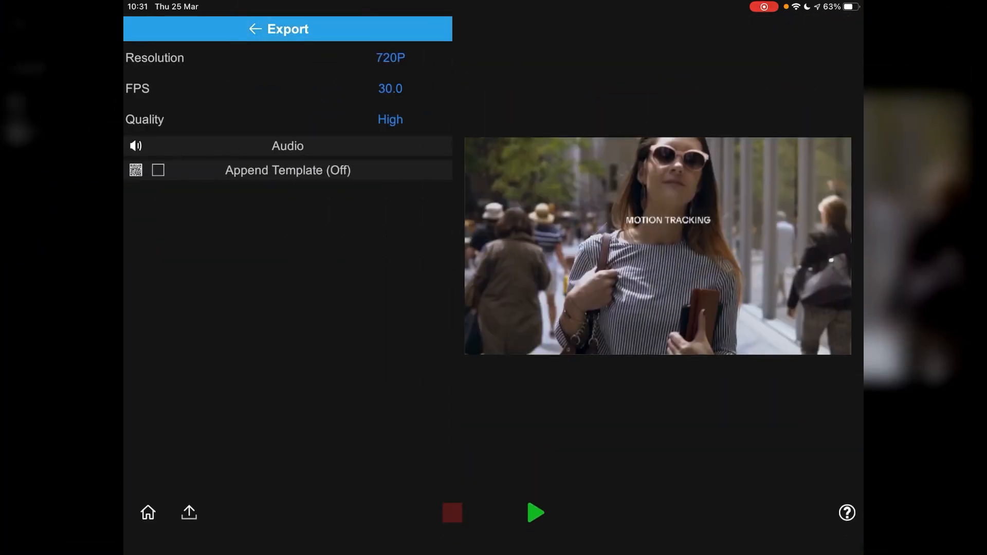
left_click(390, 57)
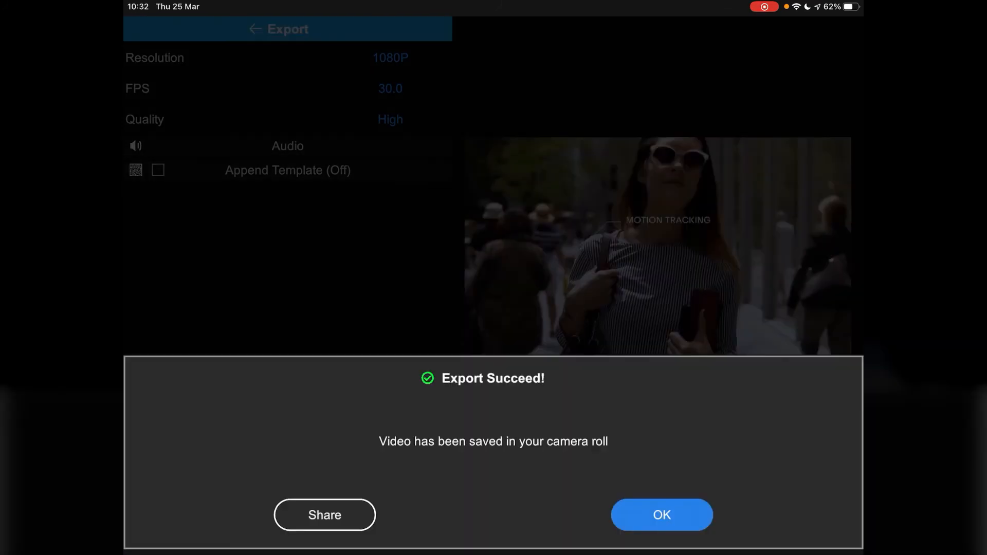
left_click(661, 515)
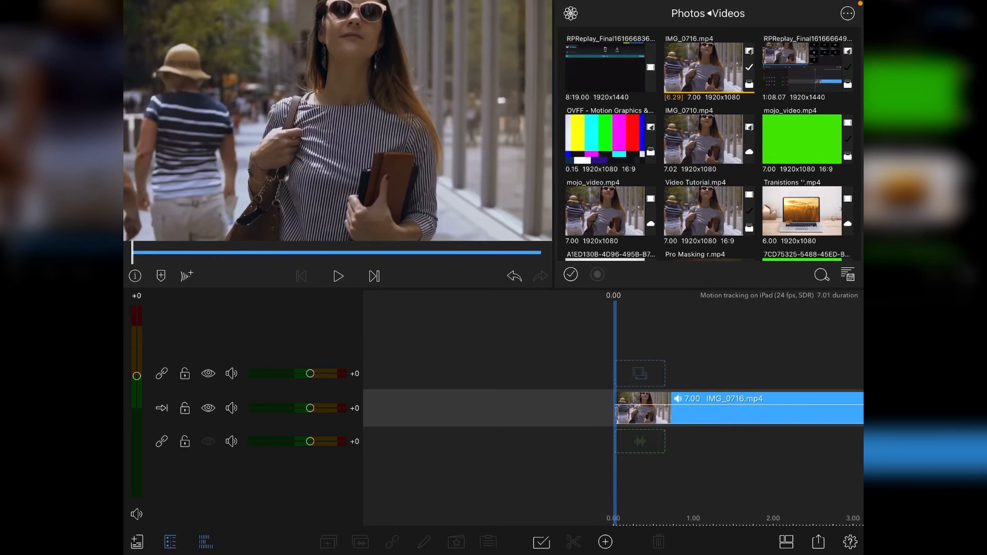
- Select IMG_0716.mp4 on the timeline and play, pause and resume it to check the callout
left_click(736, 408)
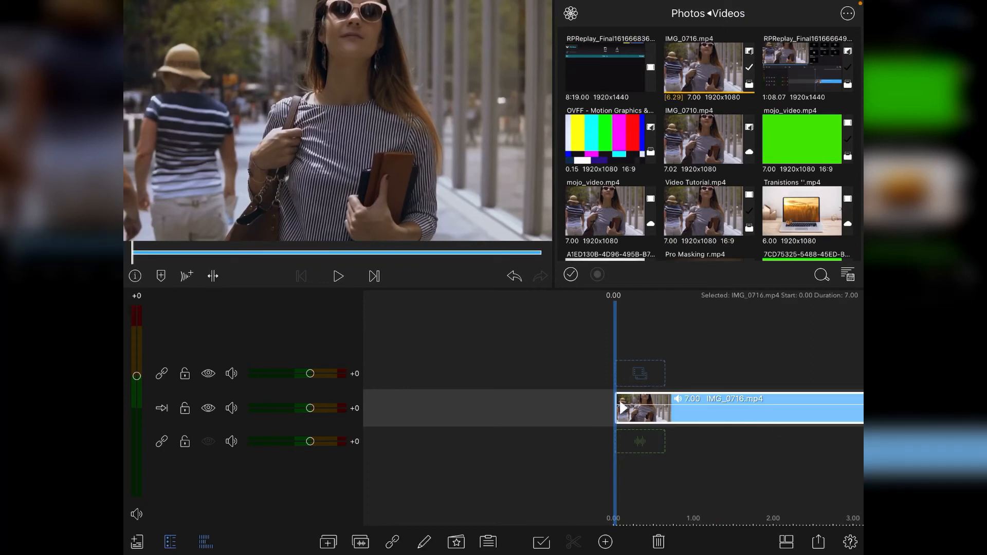
left_click(338, 276)
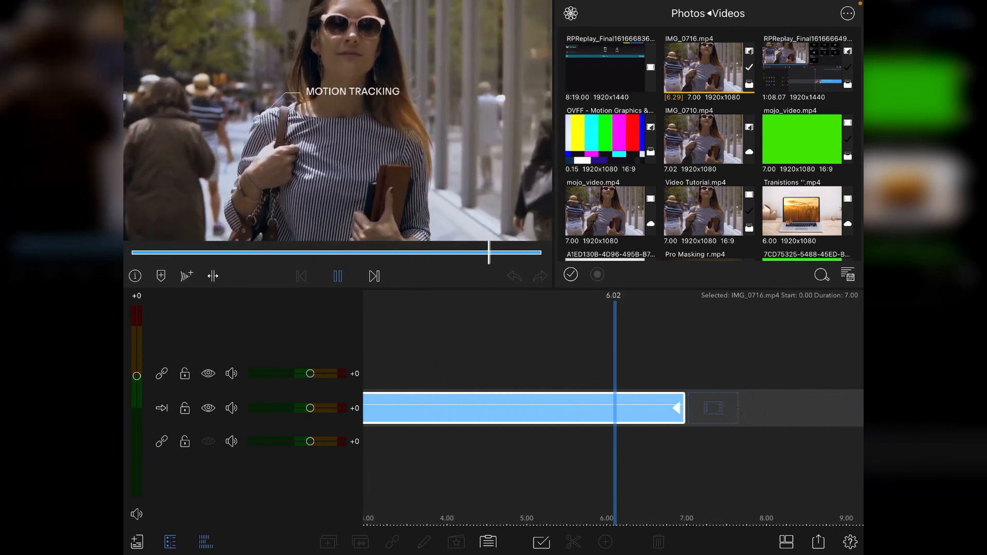
left_click(338, 276)
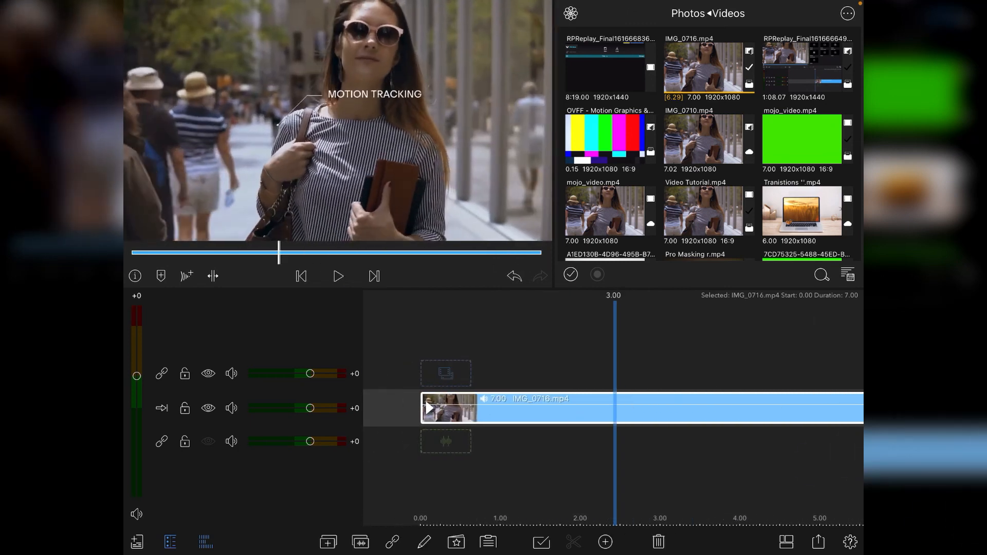
left_click(338, 276)
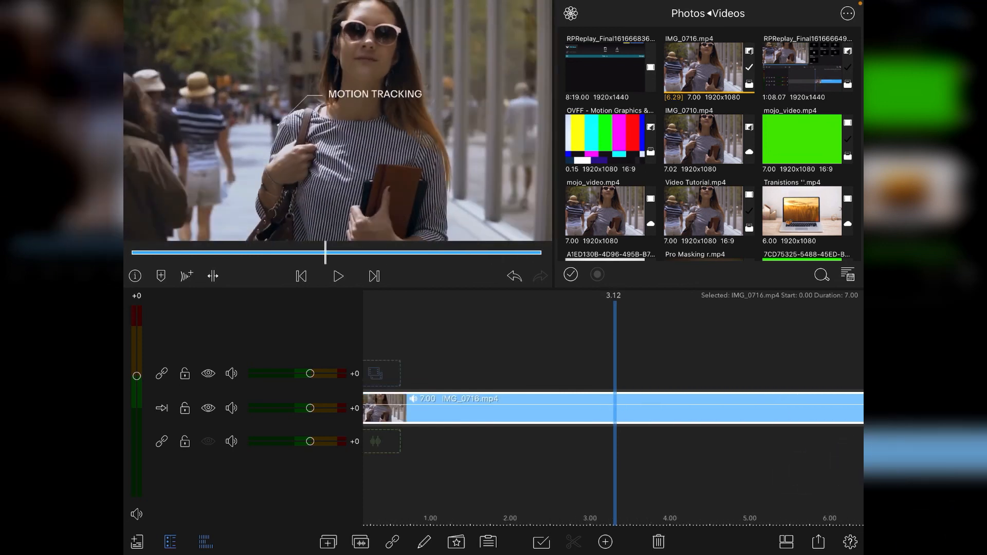
- Rewind to the start, deselect the clip and play the motion-tracking clip again from the beginning
left_click(338, 275)
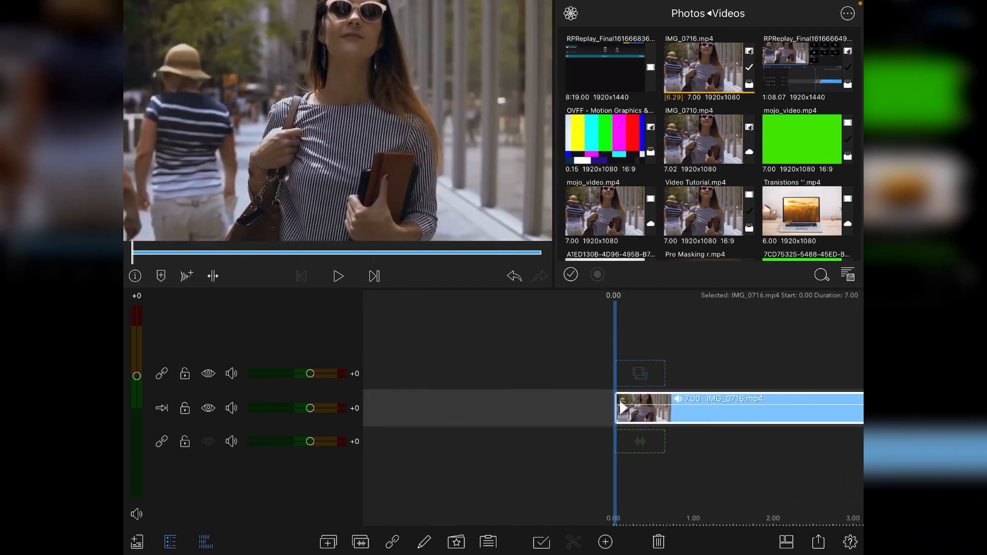
left_click(338, 276)
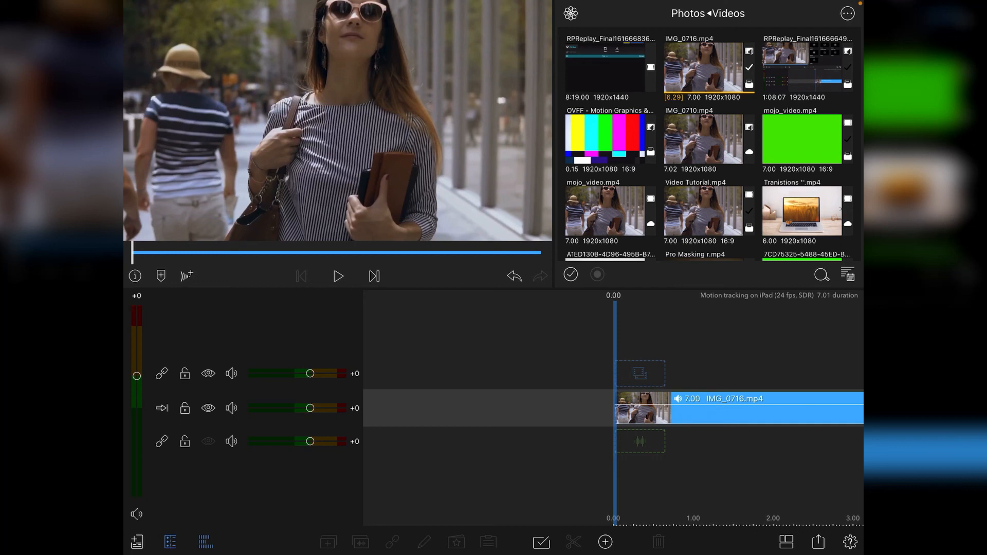
left_click(337, 276)
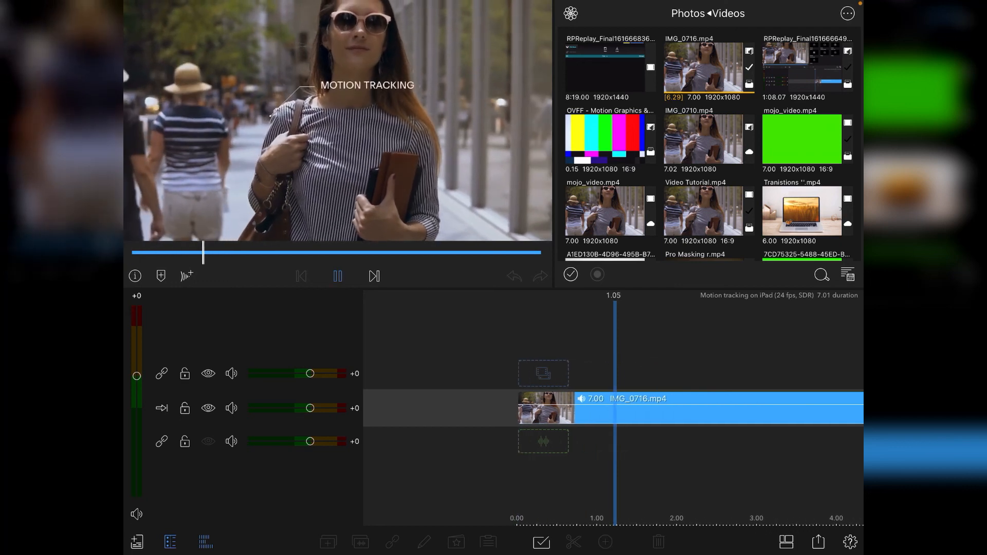